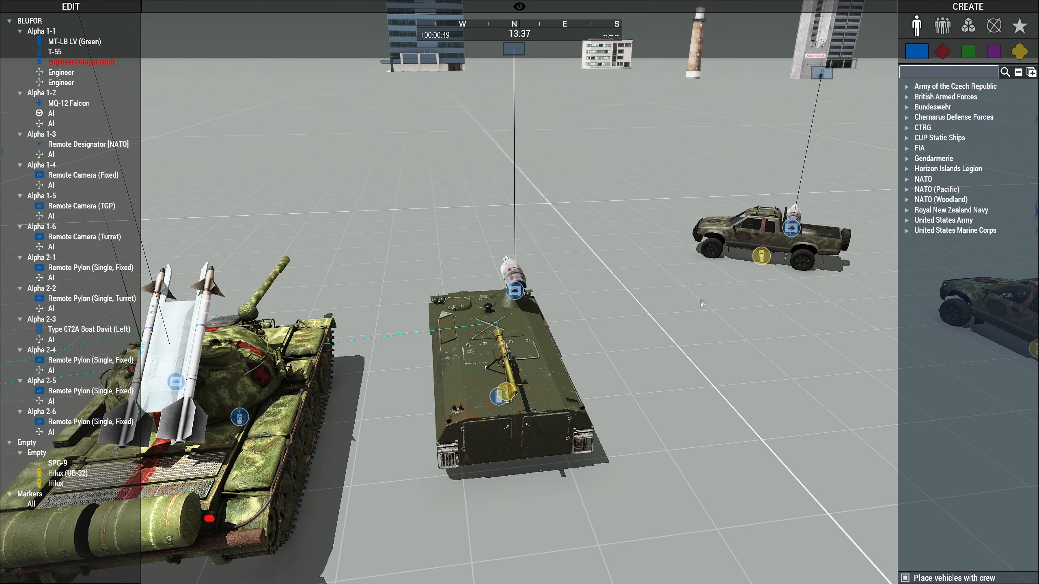
{"action": "mouse_move", "coordinate": [487, 257]}
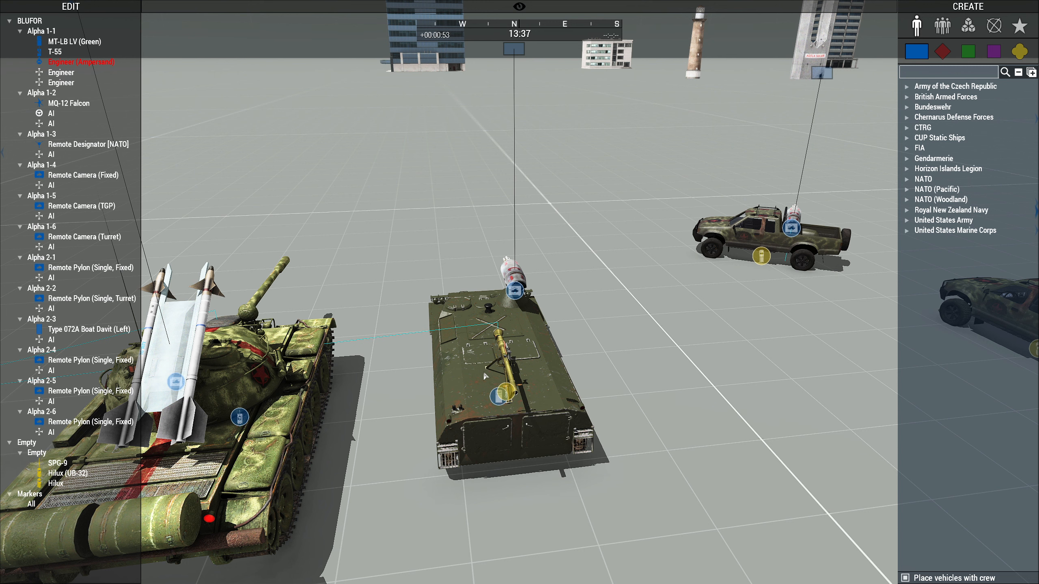
{"action": "mouse_move", "coordinate": [786, 272]}
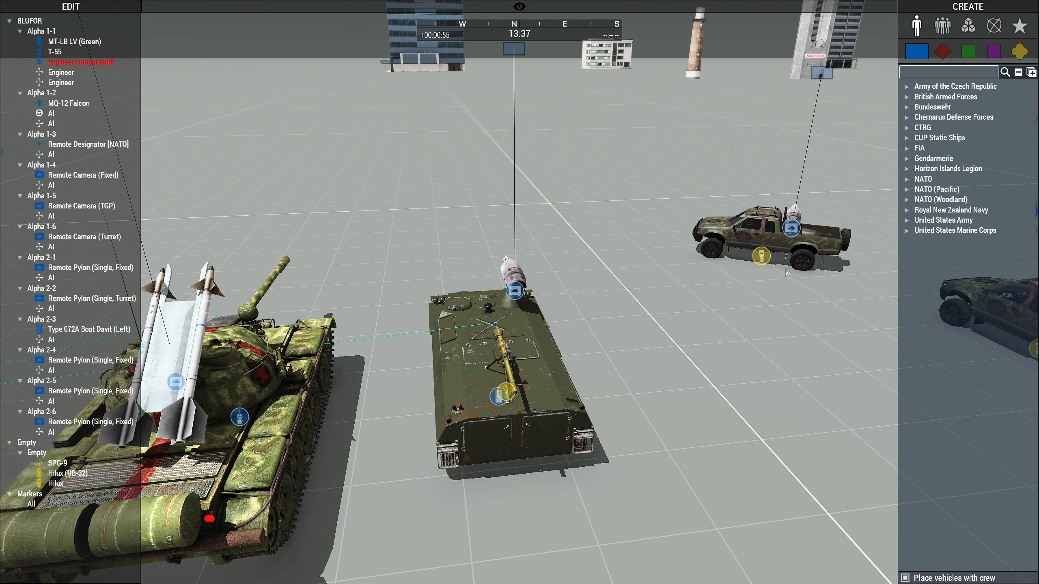
{"action": "mouse_move", "coordinate": [665, 378]}
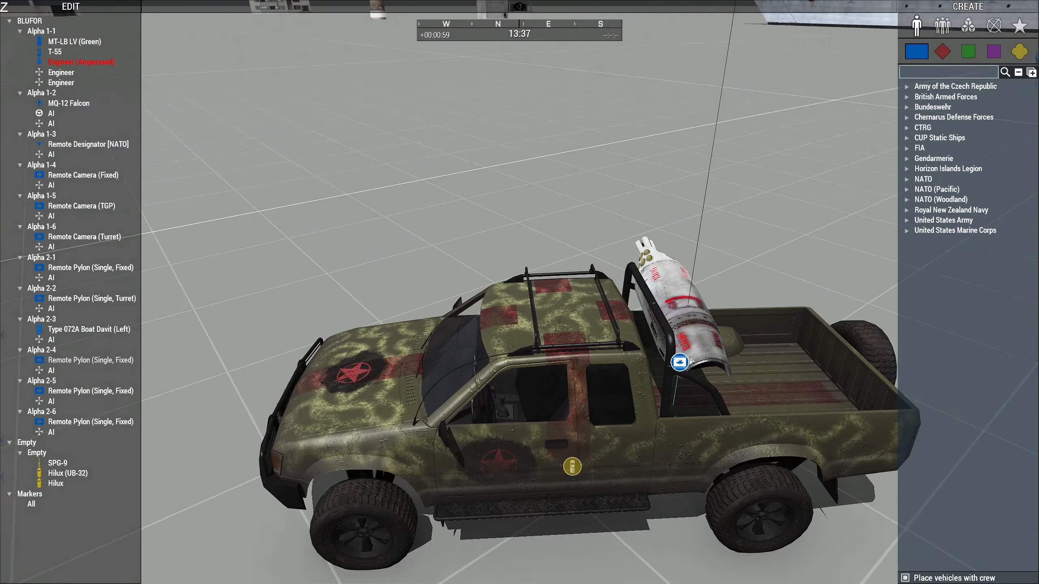
- Review the Hilux, its pylon, the MT-LB and T-55 in the test, then return to the Eden Editor
{"action": "left_click", "coordinate": [55, 483]}
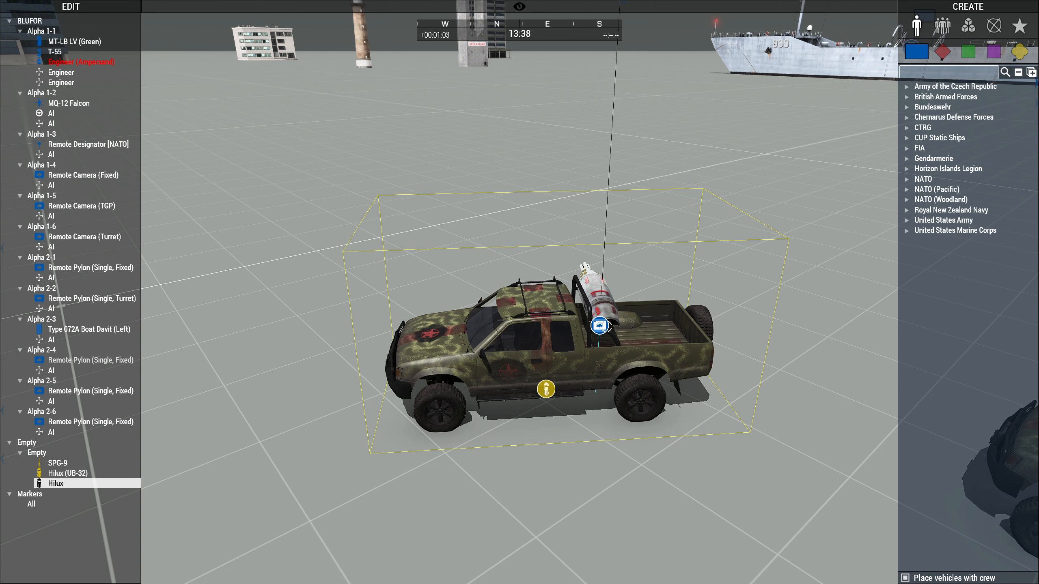
{"action": "left_click", "coordinate": [92, 360]}
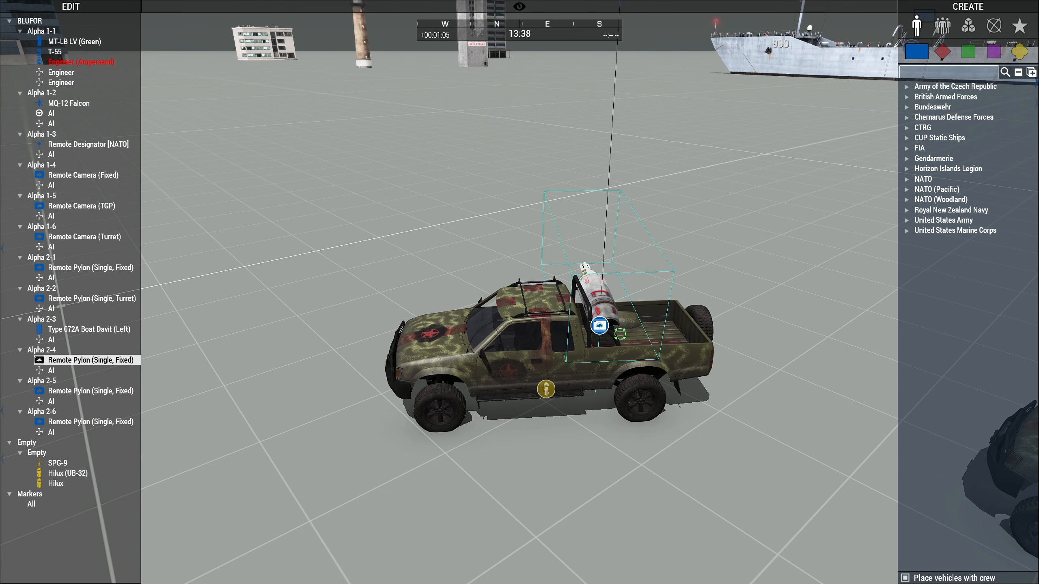
{"action": "left_click", "coordinate": [55, 483]}
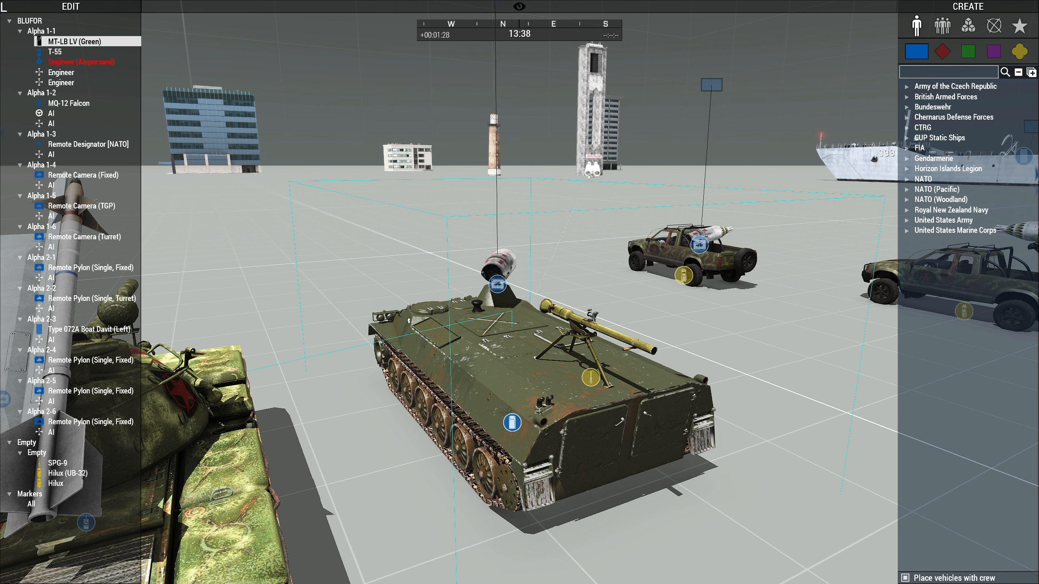
{"action": "left_click", "coordinate": [89, 390]}
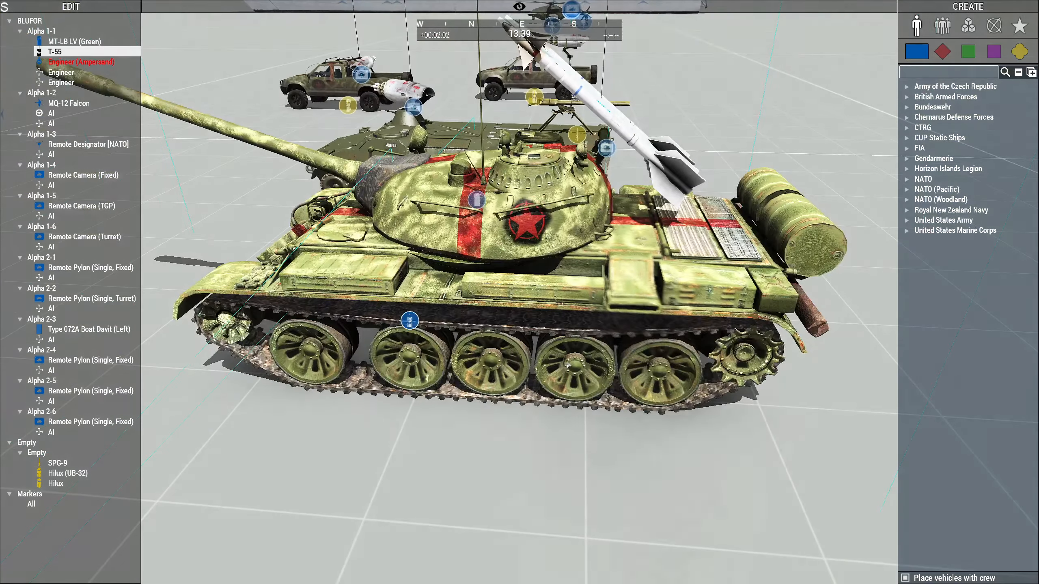
{"action": "key", "text": "Escape"}
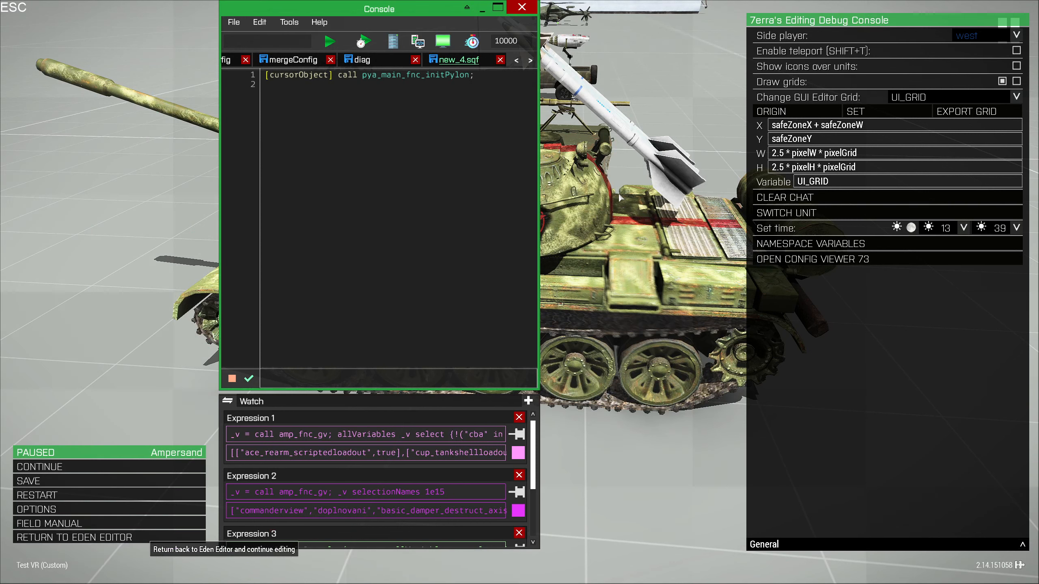
{"action": "mouse_move", "coordinate": [727, 108]}
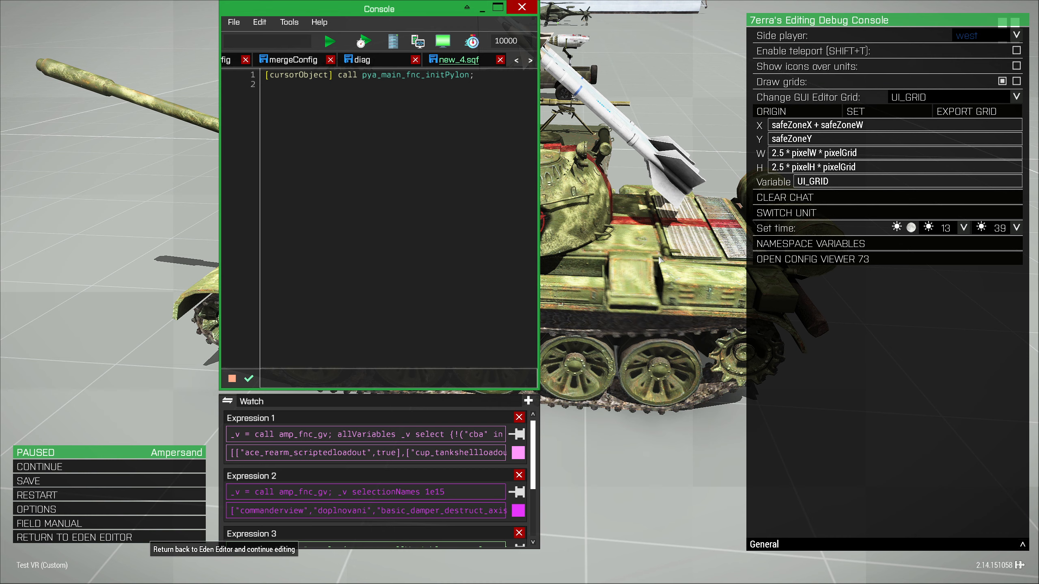
{"action": "mouse_move", "coordinate": [630, 311]}
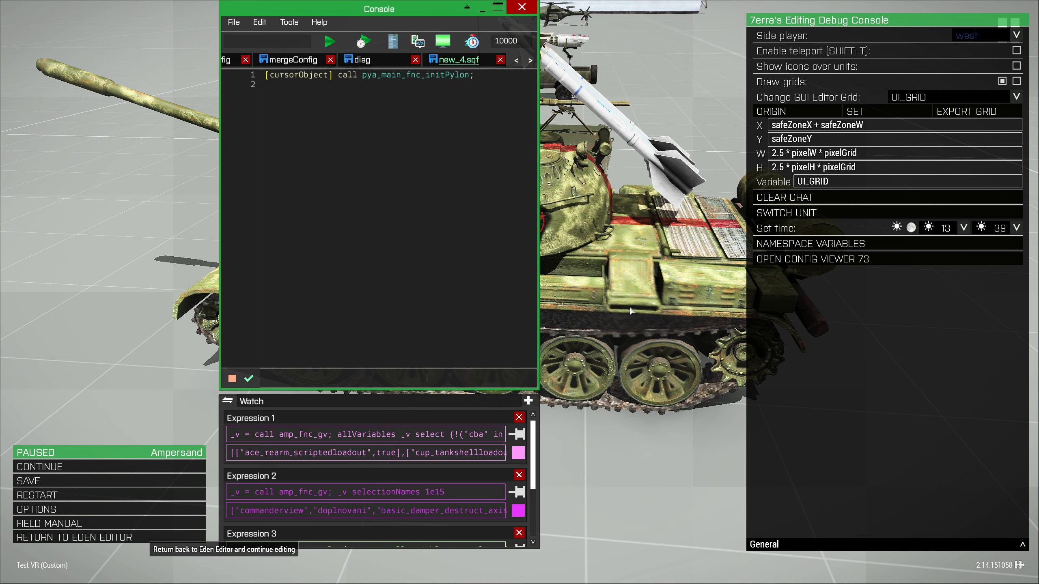
{"action": "left_click", "coordinate": [75, 538]}
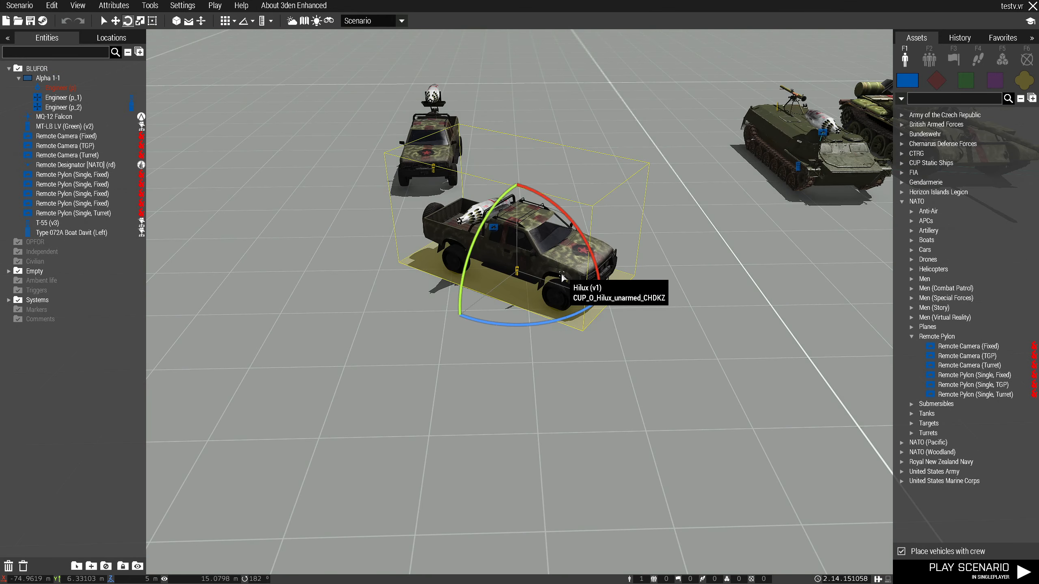
- Check the Hilux pylon's attributes, then place a second Hilux with variable name v1_1
{"action": "double_click", "coordinate": [524, 238]}
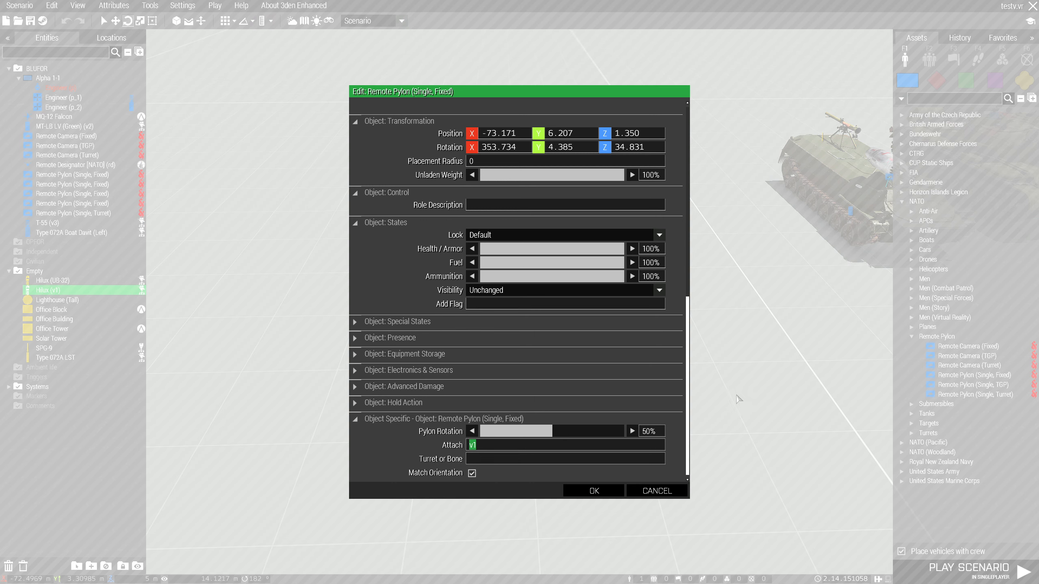
{"action": "left_click", "coordinate": [592, 491]}
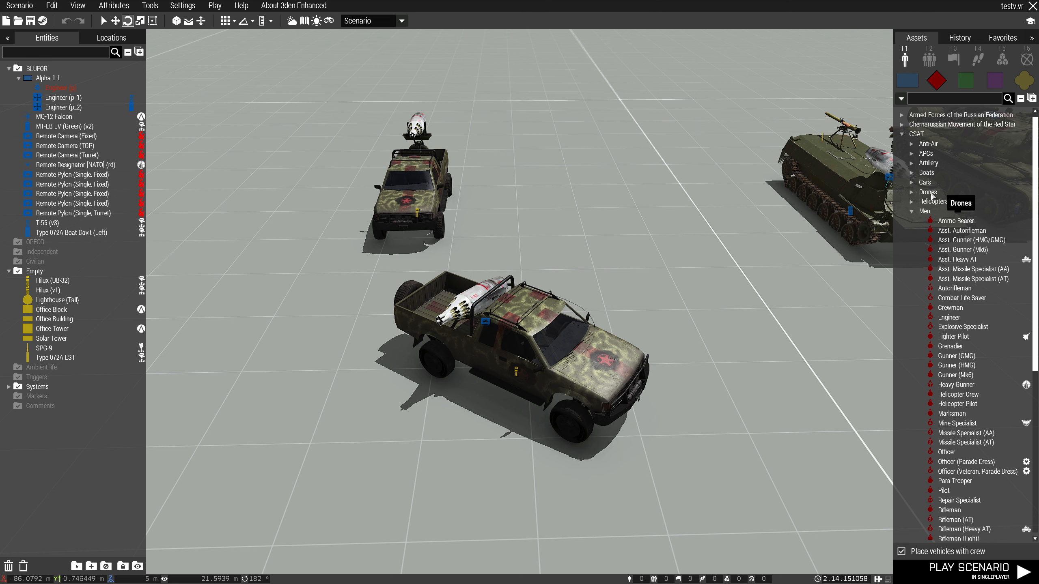
{"action": "left_click", "coordinate": [913, 211]}
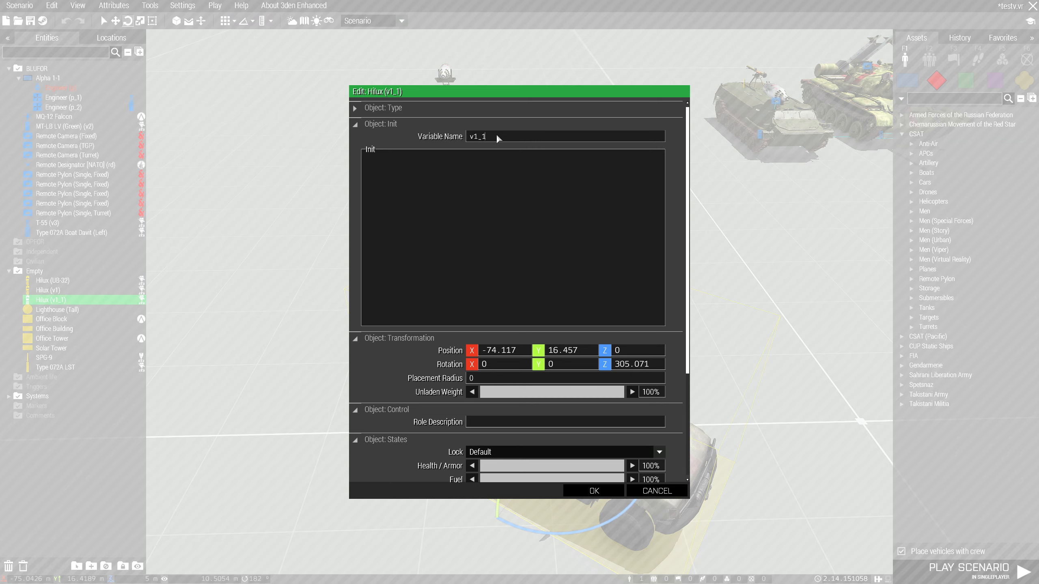
- Confirm Hilux v1_1, then set the new fixed remote pylon's Attach field to v1
{"action": "left_click", "coordinate": [593, 491]}
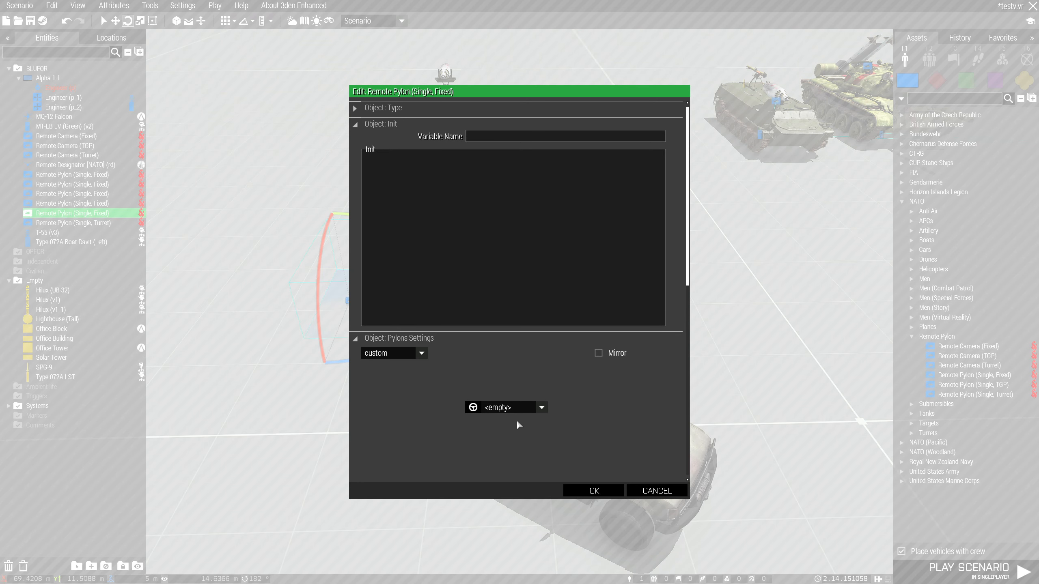
{"action": "left_click", "coordinate": [541, 407]}
{"action": "type", "text": "v"}
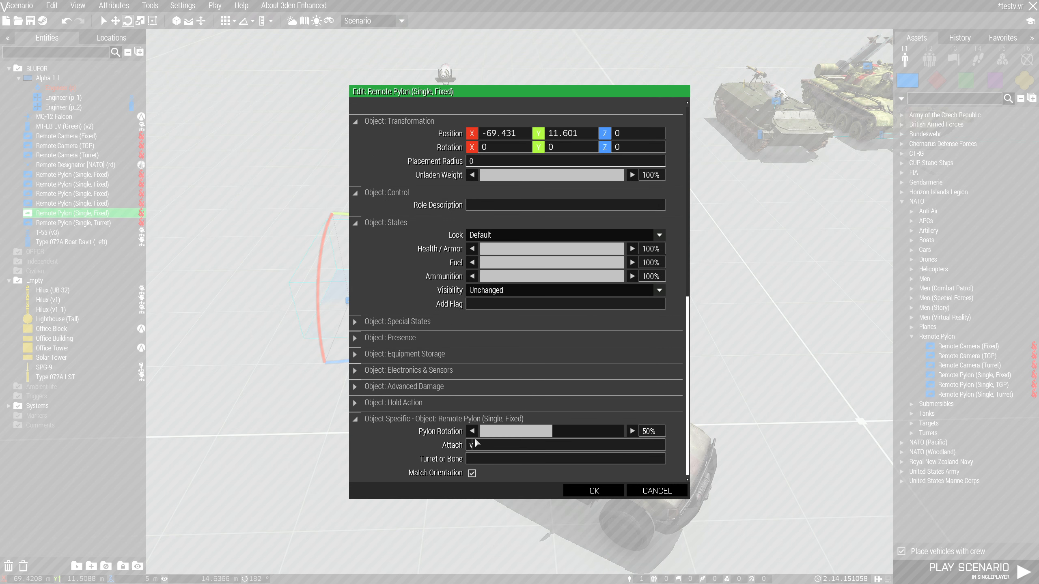
{"action": "type", "text": "1"}
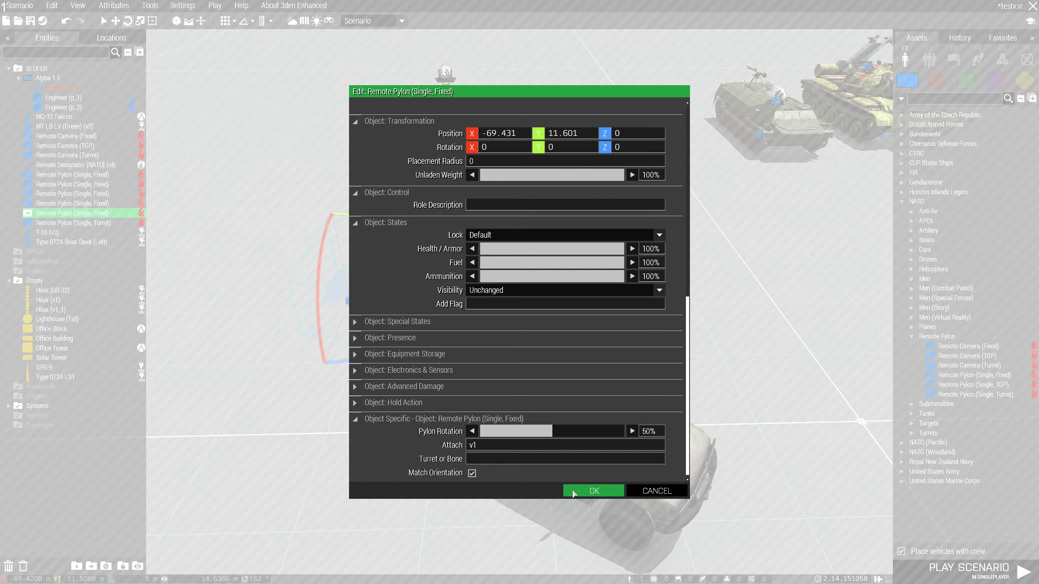
{"action": "left_click", "coordinate": [593, 491]}
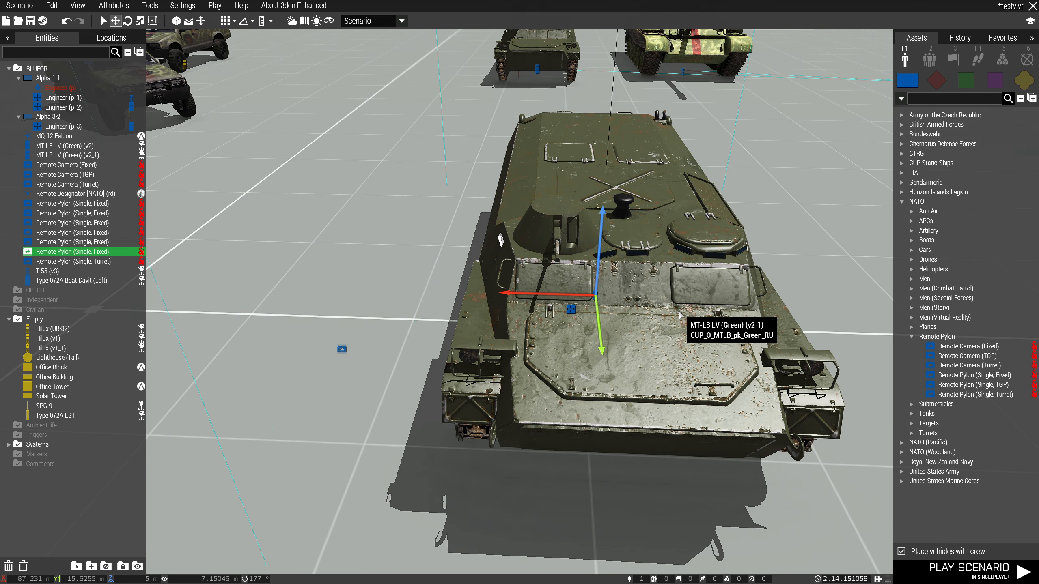
- Set the fixed remote pylon's Attach to v2_1 with Turret or Bone [0] and confirm
{"action": "double_click", "coordinate": [72, 251]}
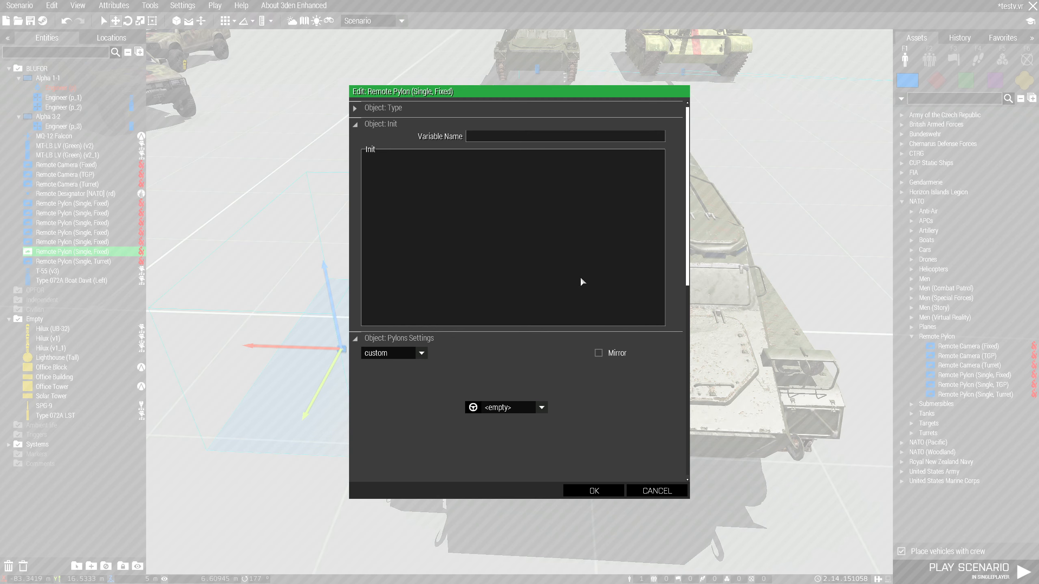
{"action": "left_click", "coordinate": [541, 407]}
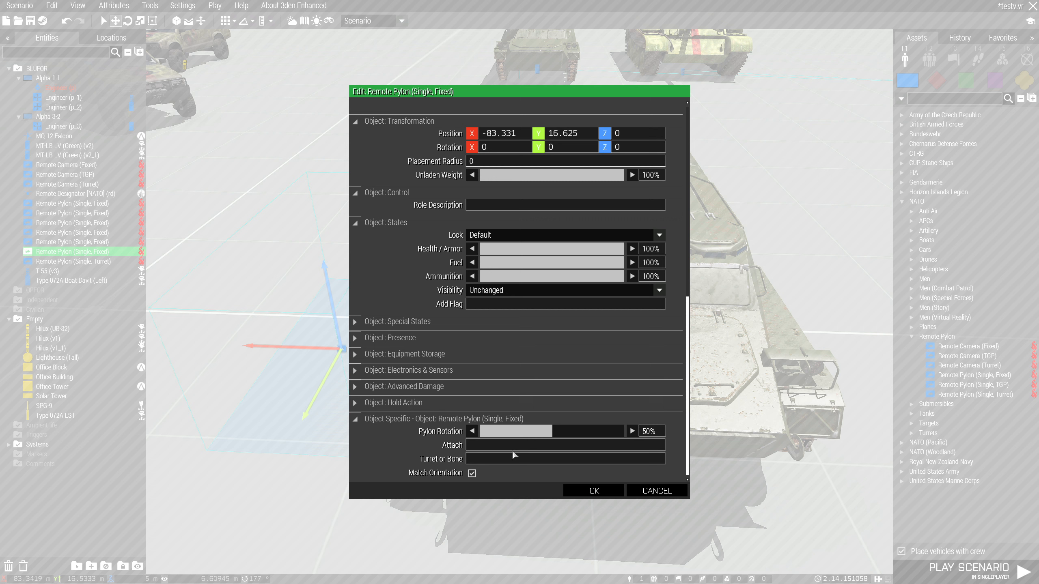
{"action": "type", "text": "v2"}
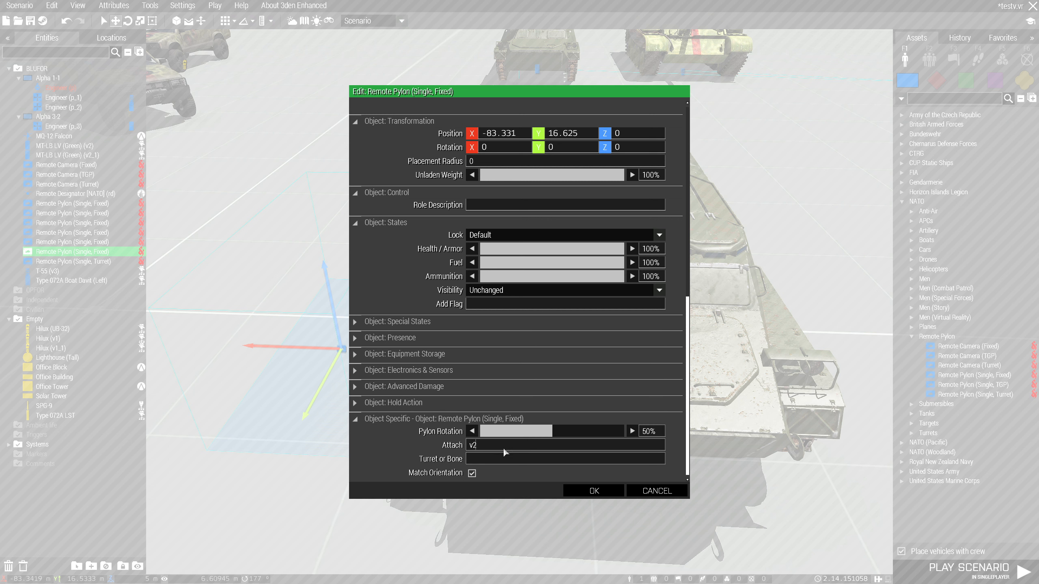
{"action": "type", "text": "_1"}
{"action": "type", "text": "[0]"}
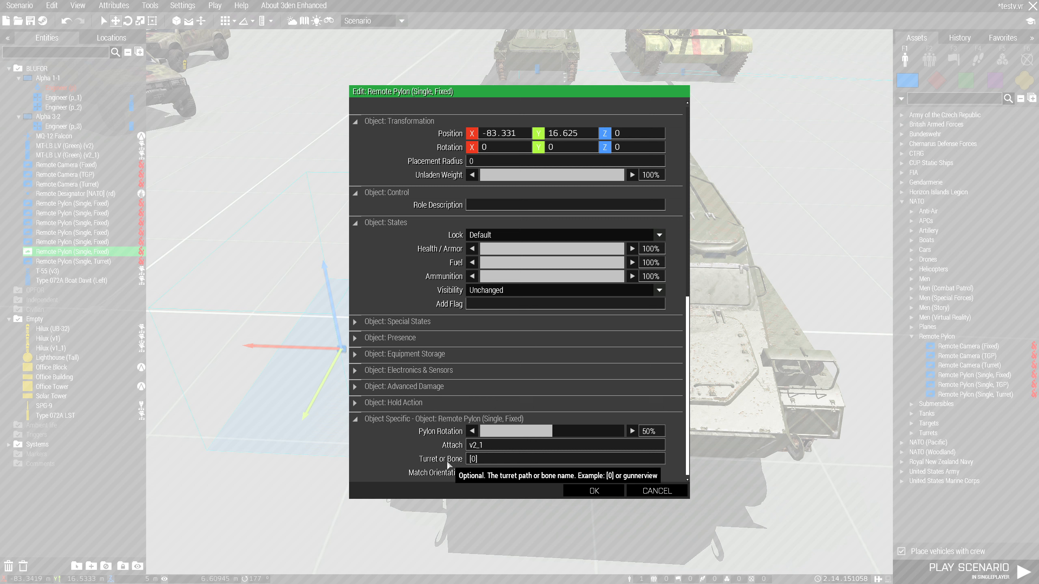
{"action": "mouse_move", "coordinate": [454, 464]}
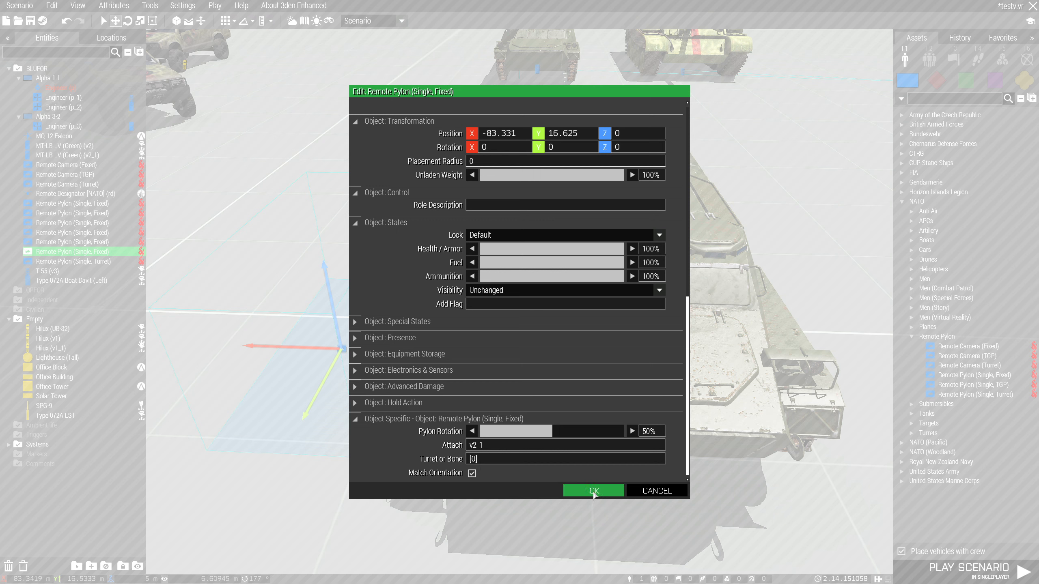
{"action": "left_click", "coordinate": [593, 490]}
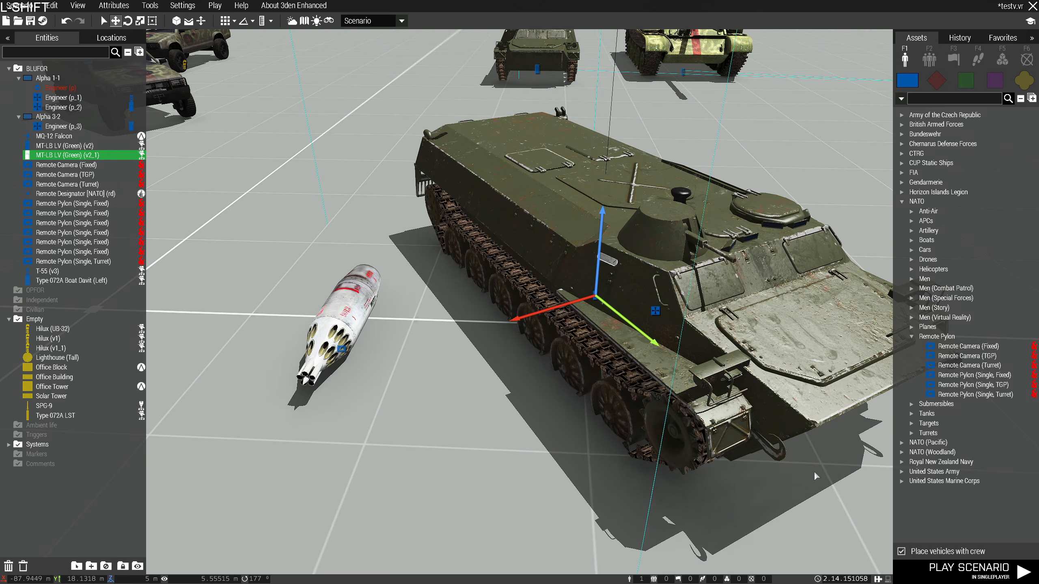
- Place a second T-55 v3_1 with another fixed remote pylon and an engineer beside the vehicles
{"action": "left_click", "coordinate": [73, 251]}
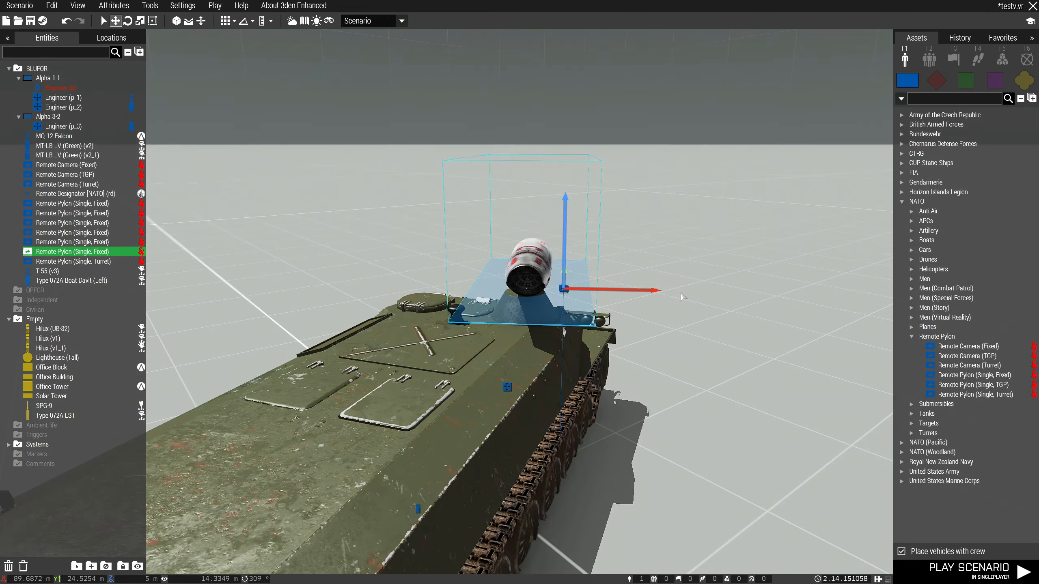
{"action": "left_click", "coordinate": [73, 270]}
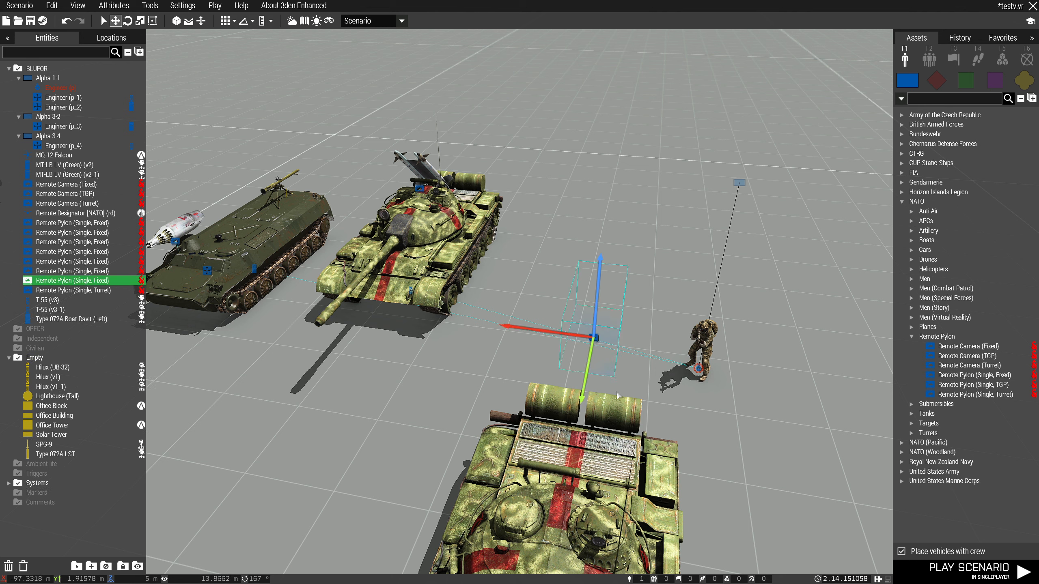
- Set the new pylon's Attach to v3_1 on bone OsaHlavne, untick Match Orientation, and confirm
{"action": "double_click", "coordinate": [72, 281]}
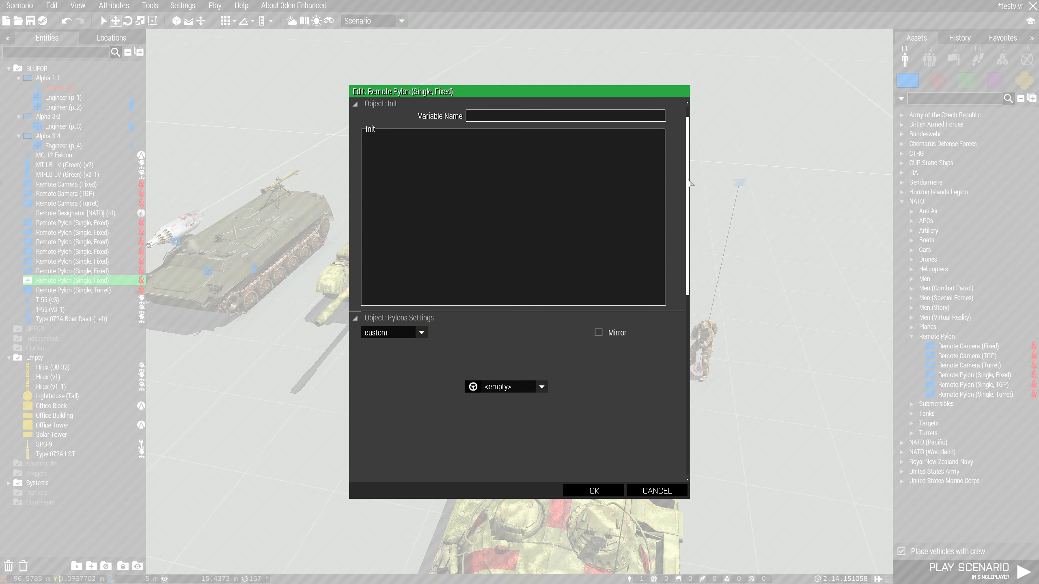
{"action": "left_click", "coordinate": [542, 386]}
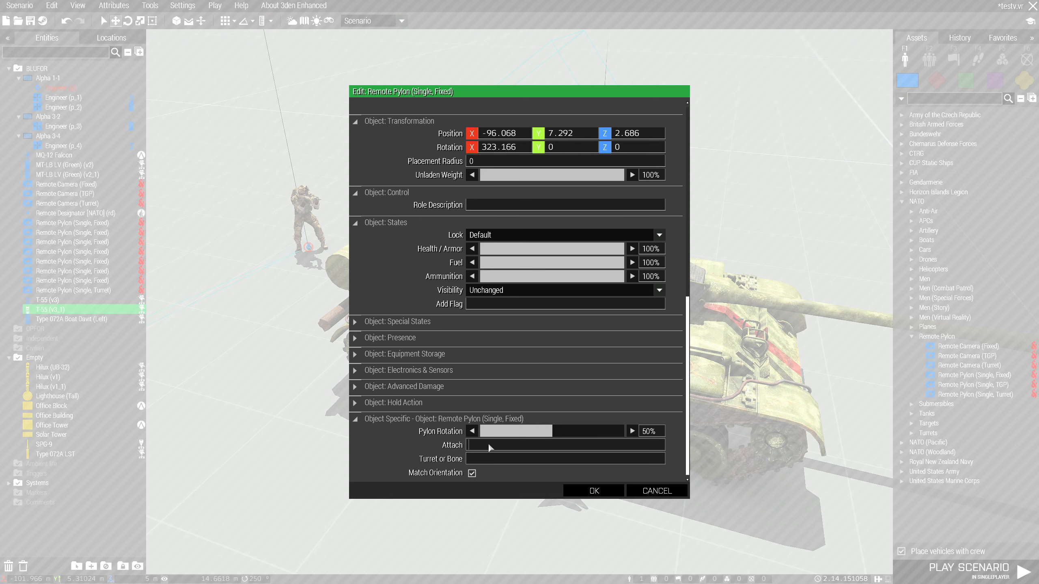
{"action": "type", "text": "v3_1"}
{"action": "left_click", "coordinate": [566, 459]}
{"action": "type", "text": "OsaHavne"}
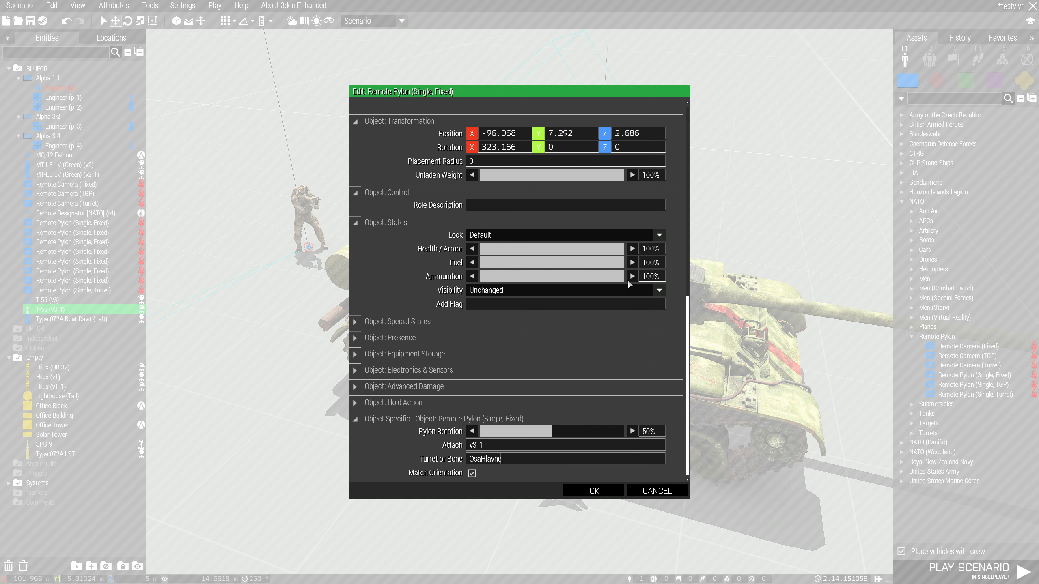
{"action": "mouse_move", "coordinate": [671, 295]}
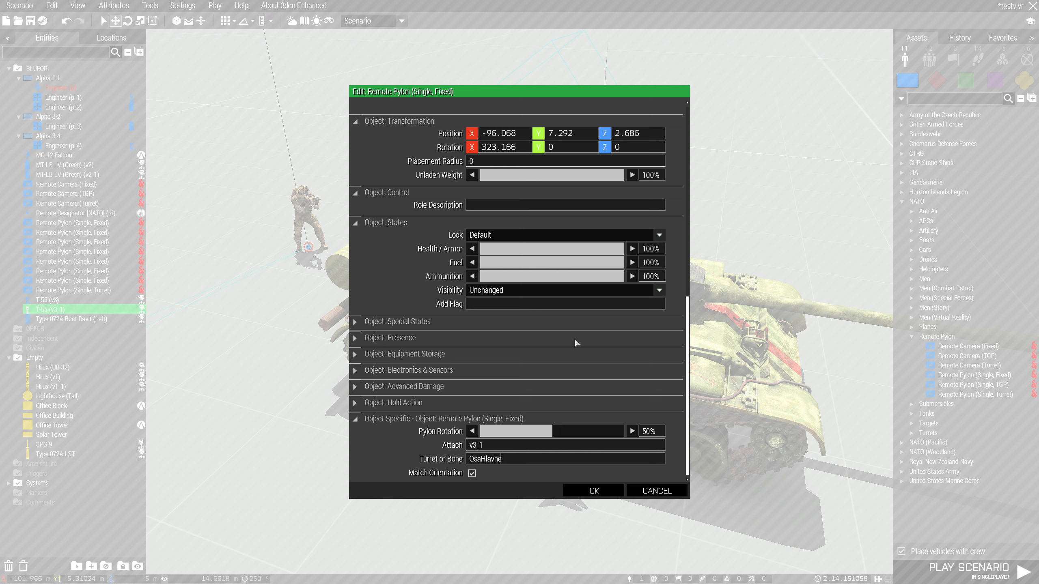
{"action": "left_click", "coordinate": [471, 473]}
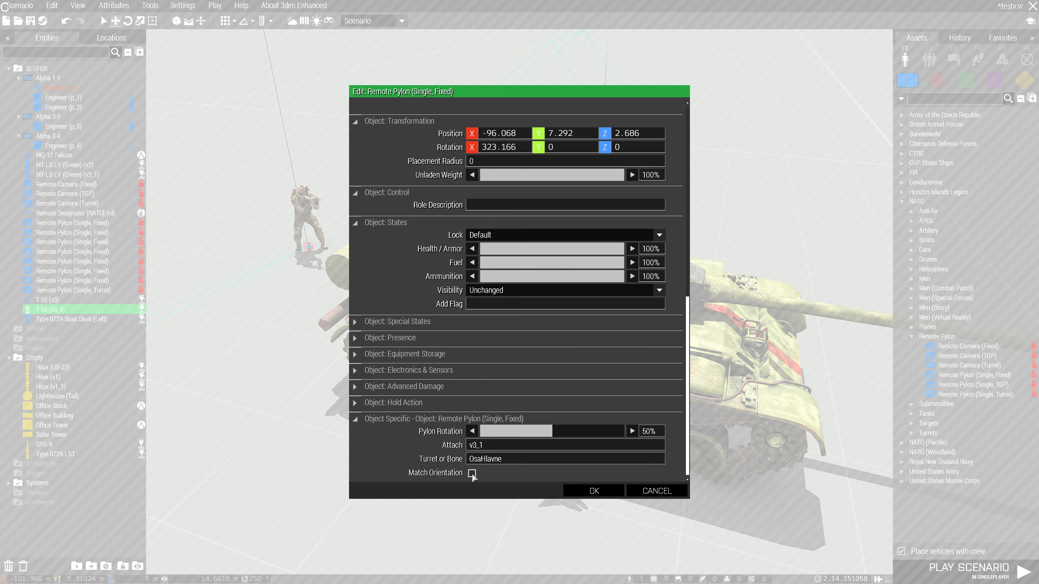
{"action": "left_click", "coordinate": [592, 491]}
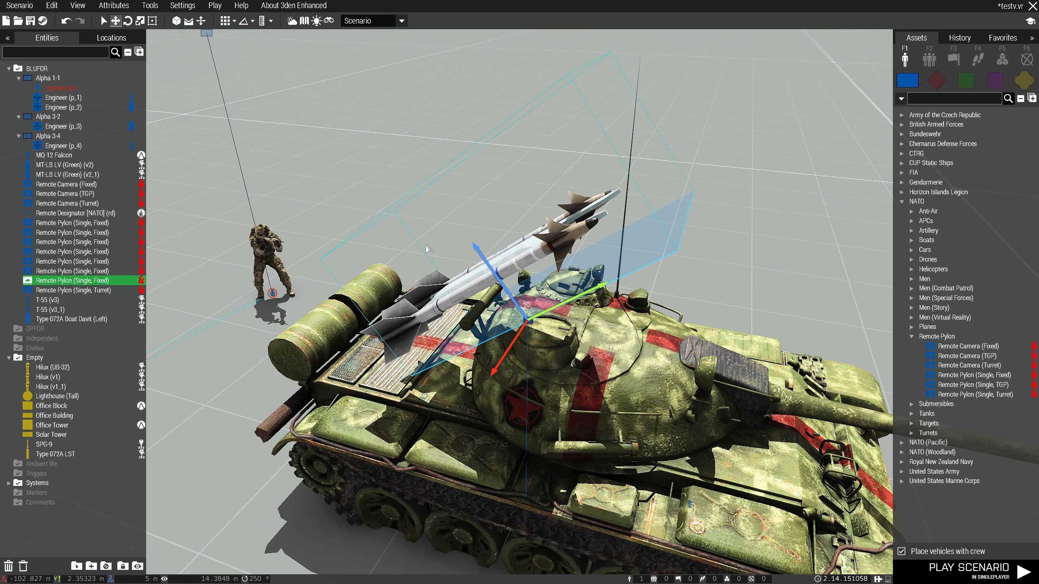
{"action": "mouse_move", "coordinate": [751, 327]}
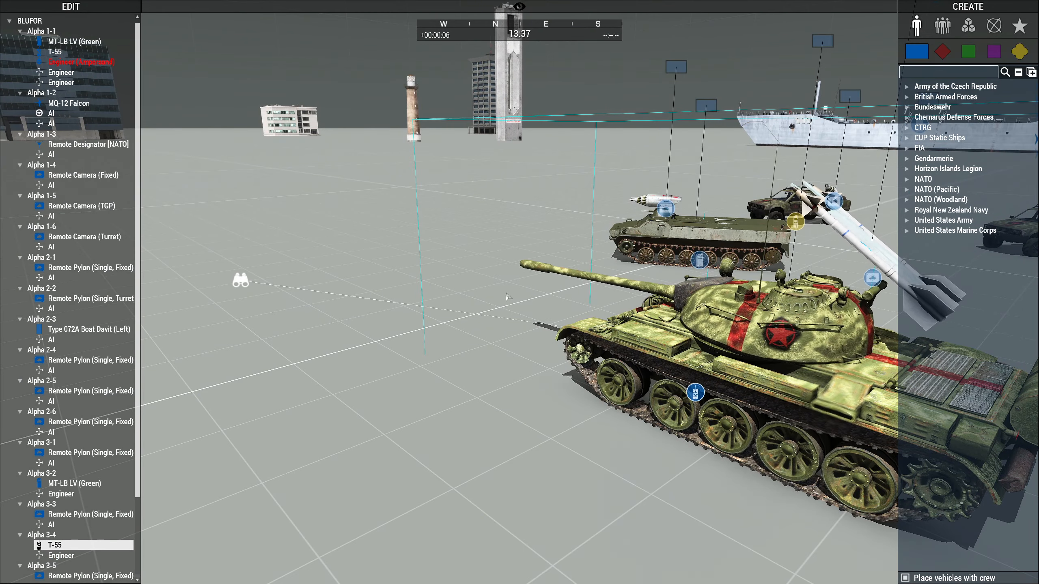
- Inspect the T-55 missile pylon and MT-LB rocket pod in Zeus, then exit to the player soldier
{"action": "left_click", "coordinate": [77, 483]}
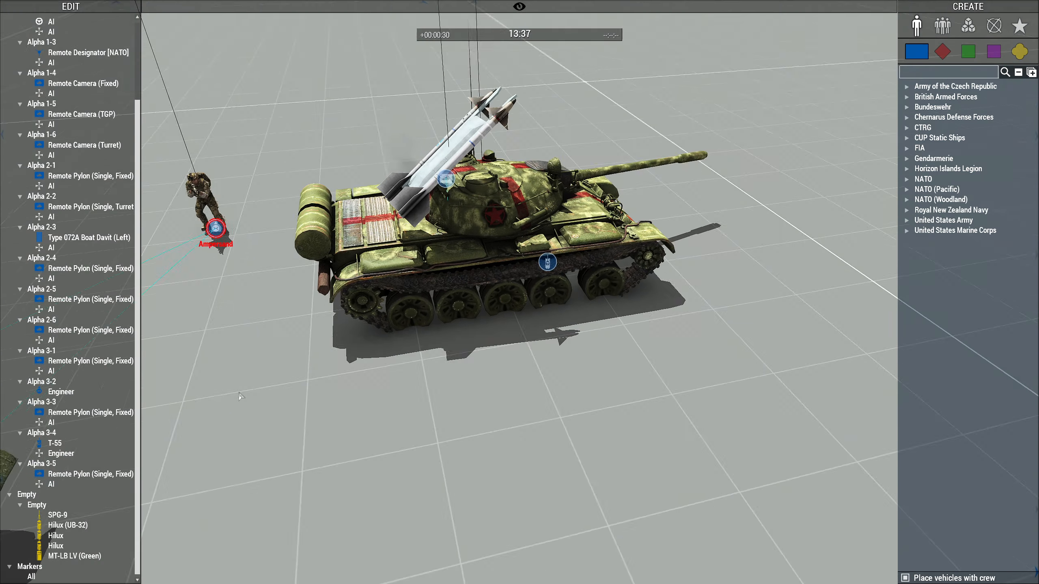
{"action": "key", "text": "ctrl+c"}
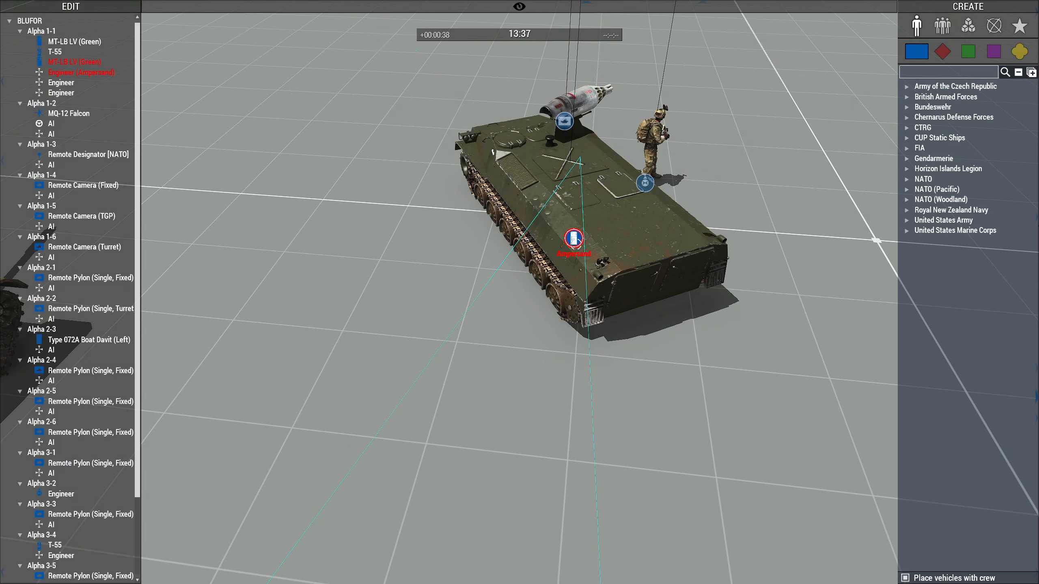
{"action": "left_click", "coordinate": [74, 62]}
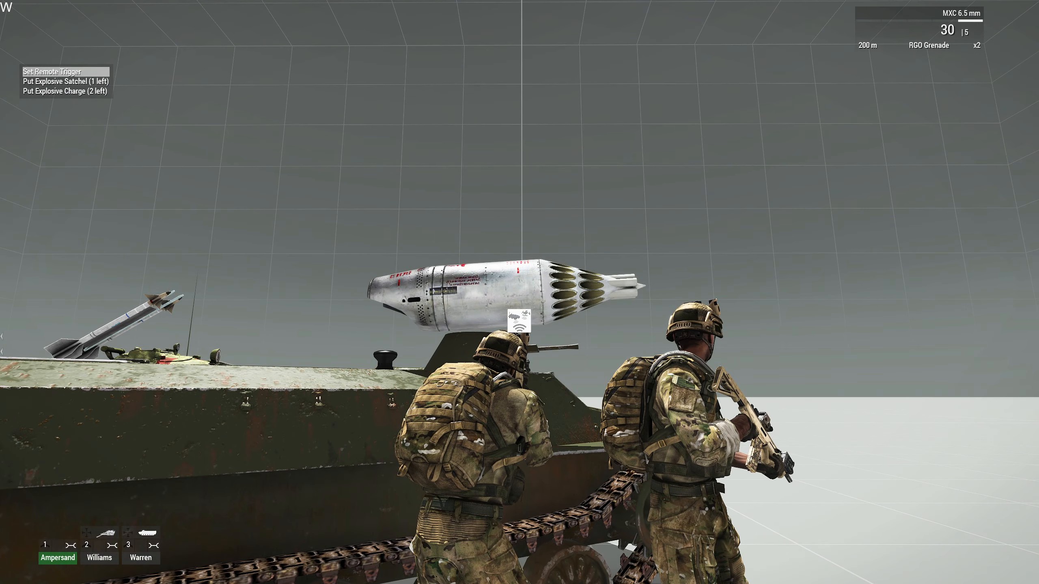
- Use Set Remote Trigger near the MT-LB to arm its 32x S5 UB32 rocket pod remotely
{"action": "left_click", "coordinate": [54, 71]}
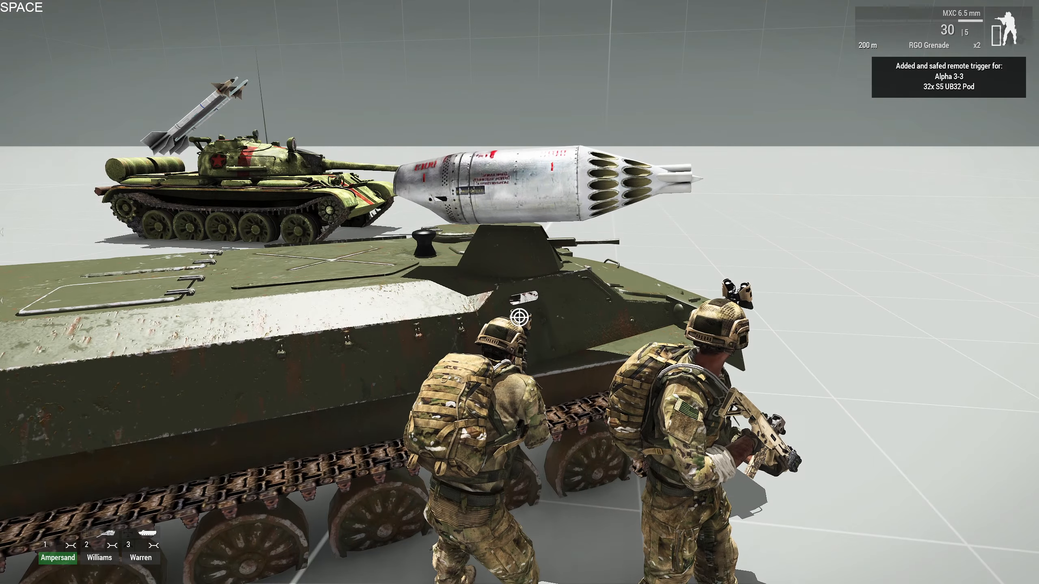